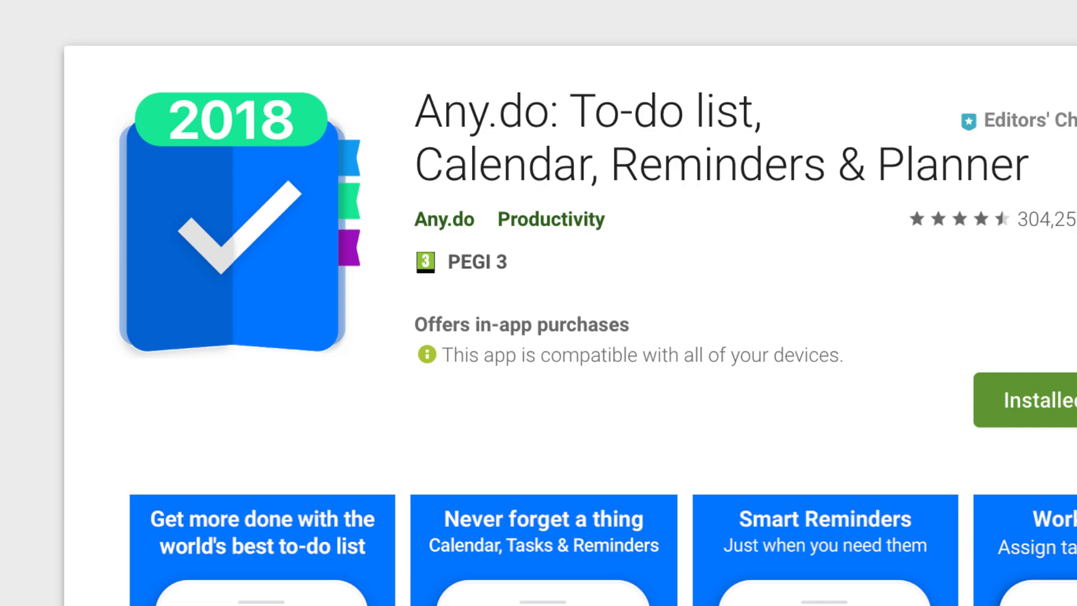
Install Any.do from its Play Store page and launch it to the empty All Tasks view.
scroll("down", 3)
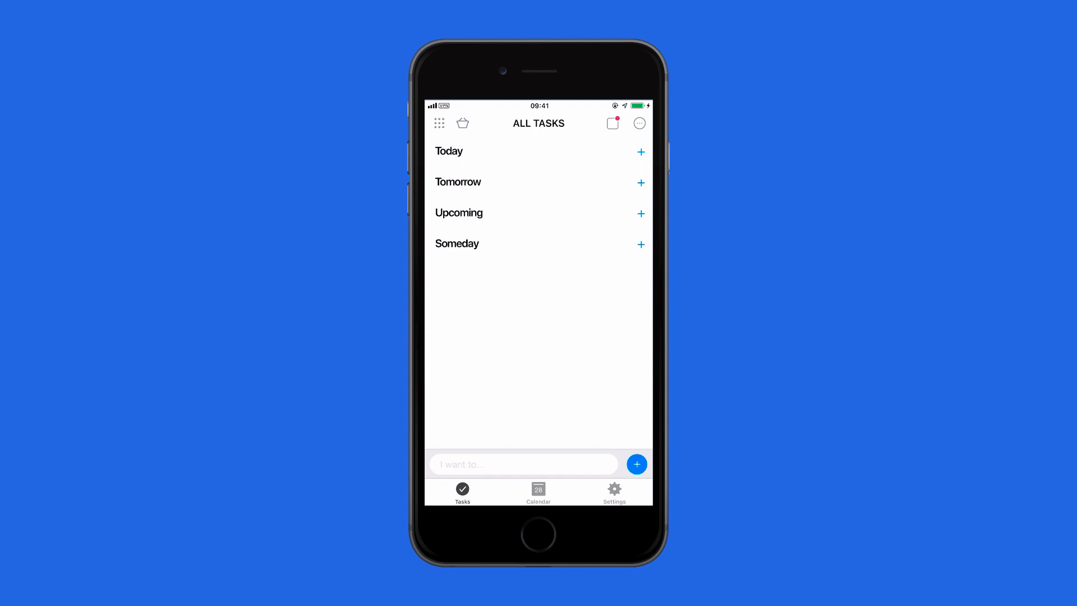
From the My Lists overview, select the Personal list tile.
left_click(439, 124)
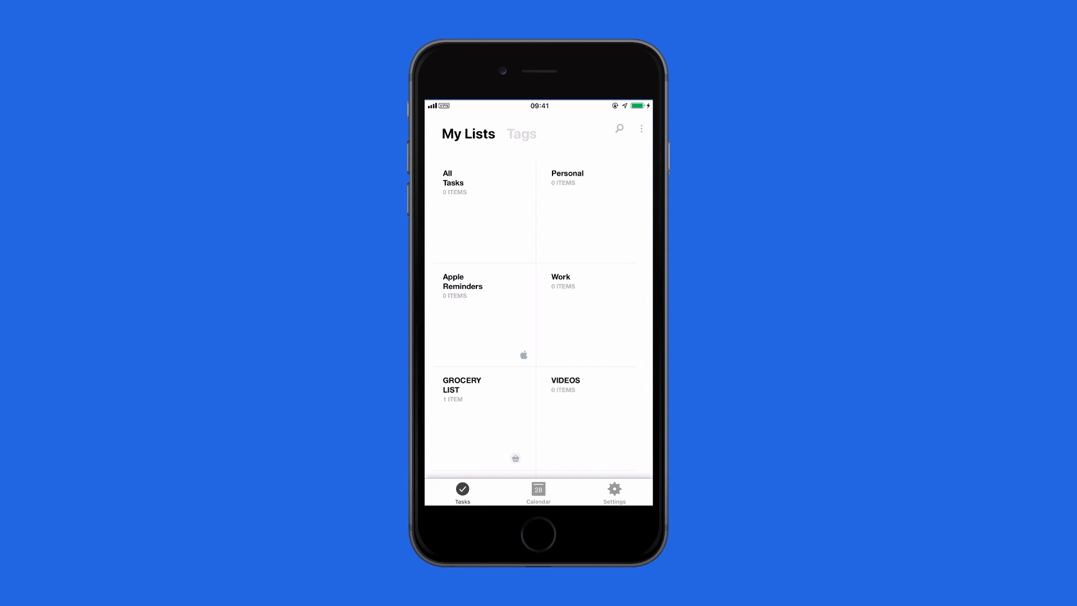
scroll("down", 3)
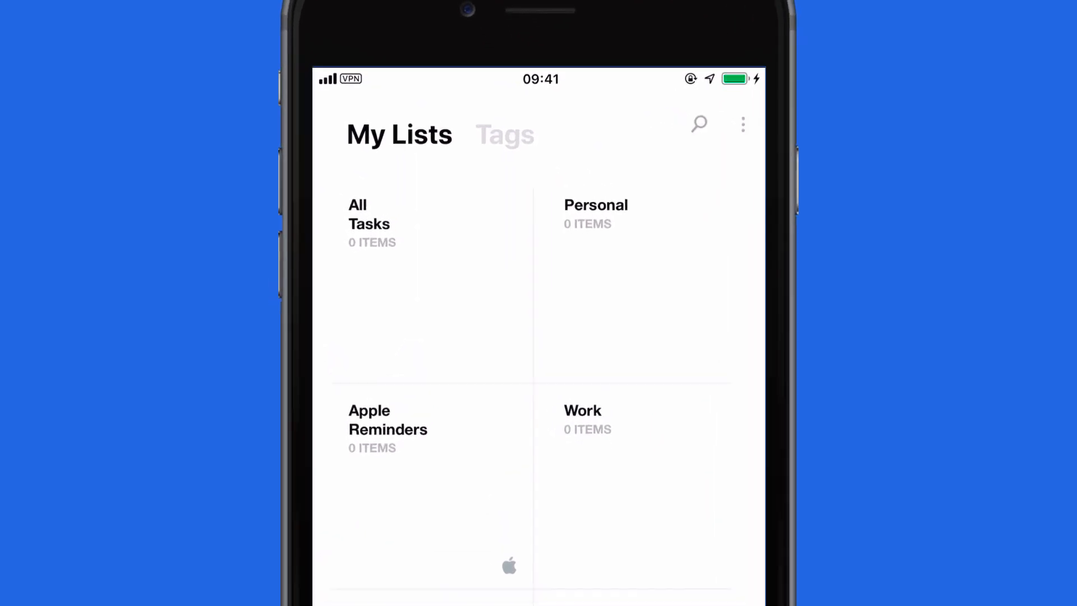
left_click(596, 204)
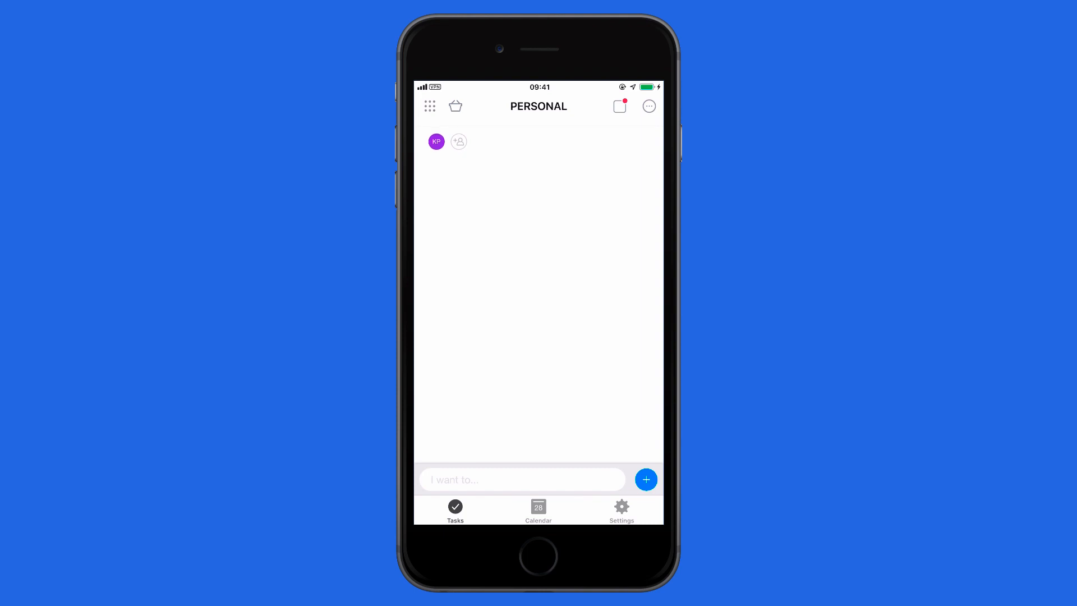
Add a 'Buy new shoes' task to Personal with a Tomorrow reminder.
left_click(648, 105)
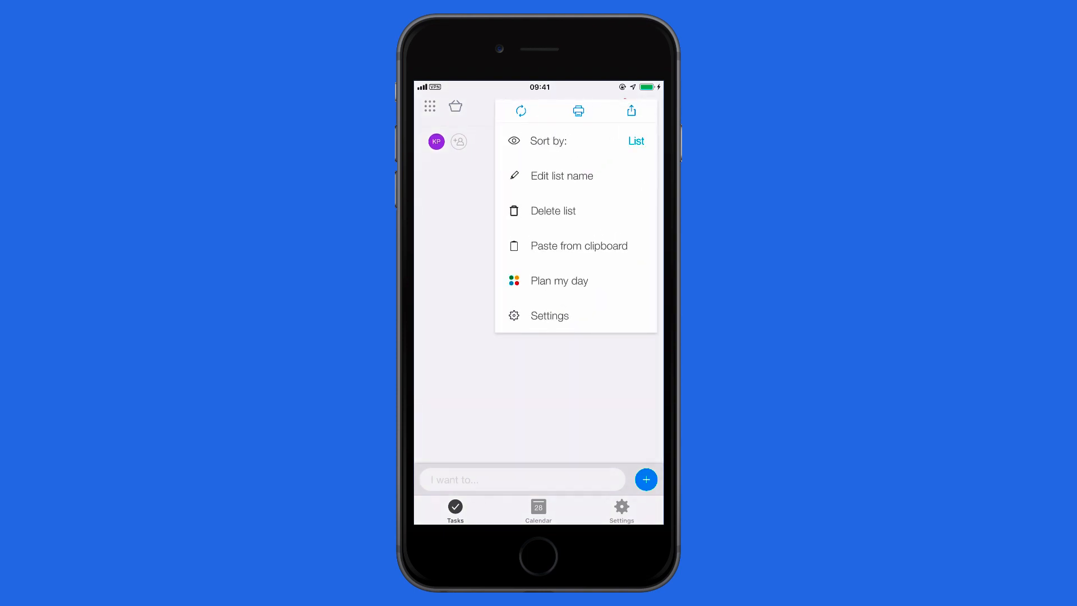
left_click(522, 479)
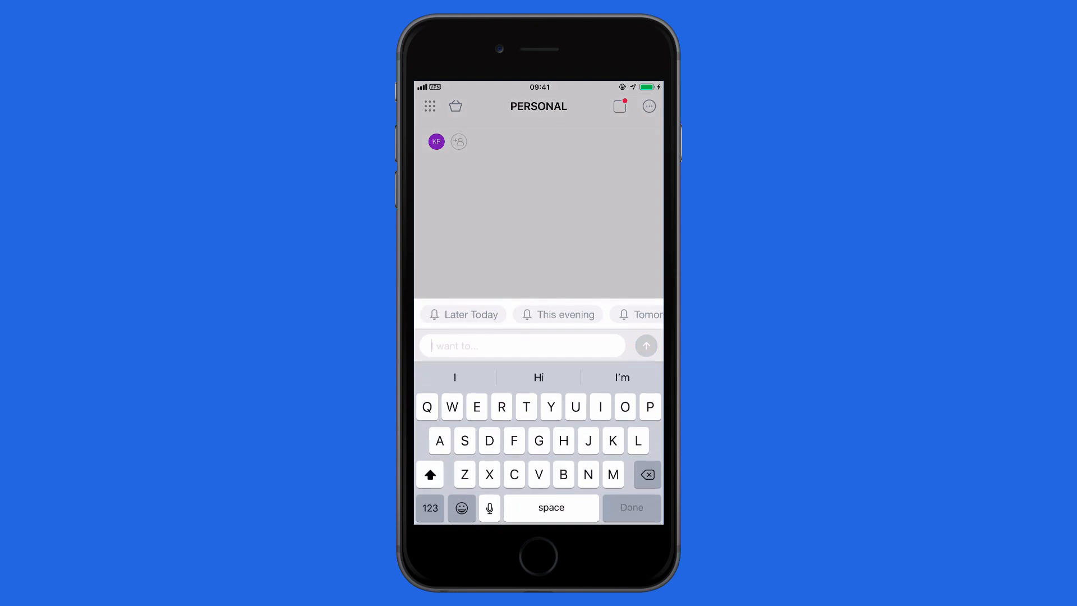
type("But")
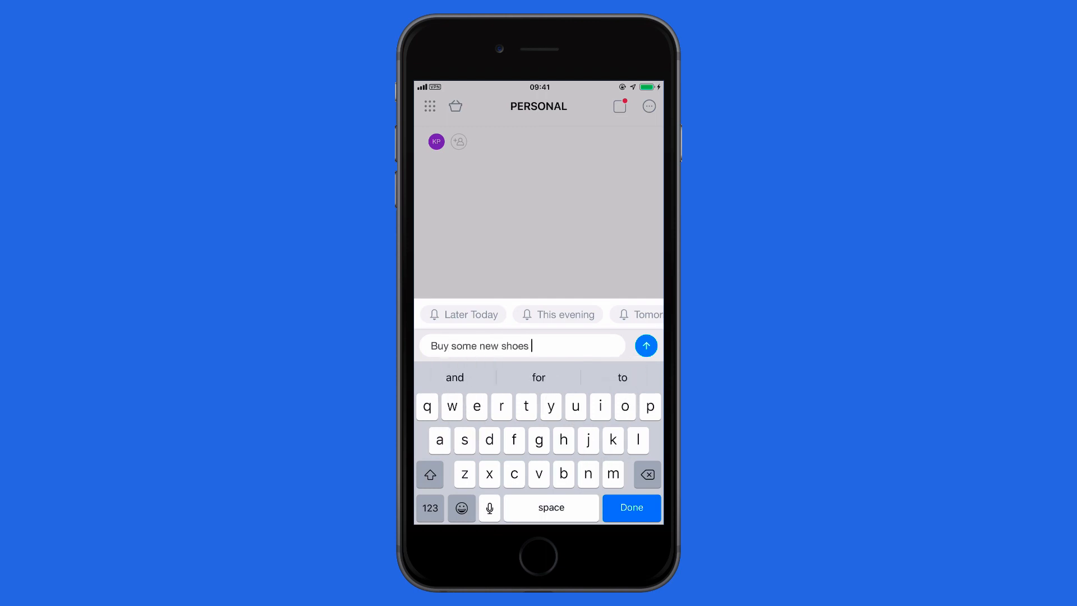
left_click(557, 314)
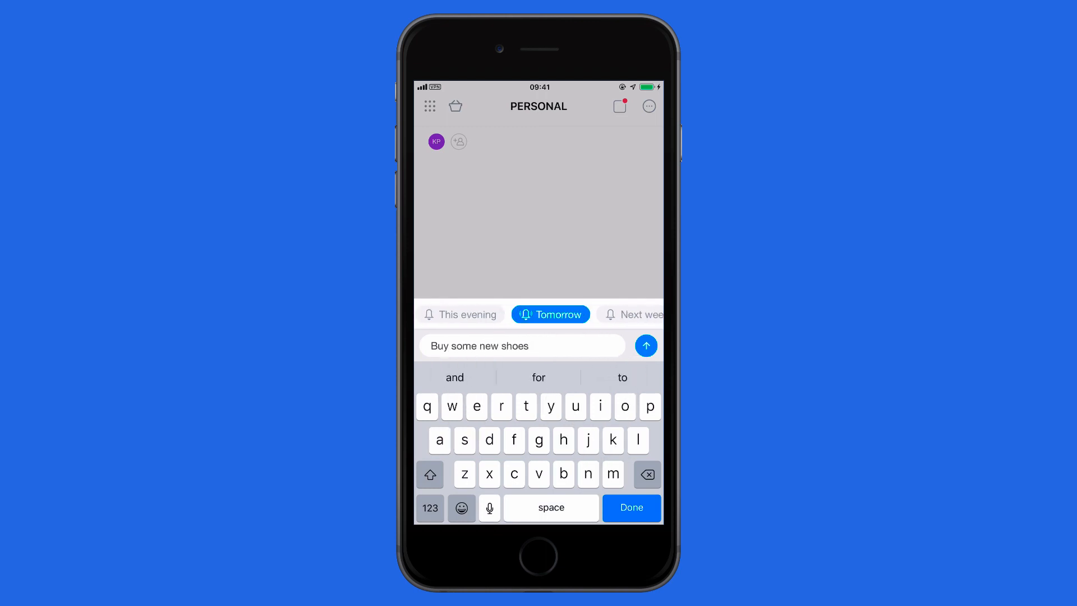
left_click(646, 344)
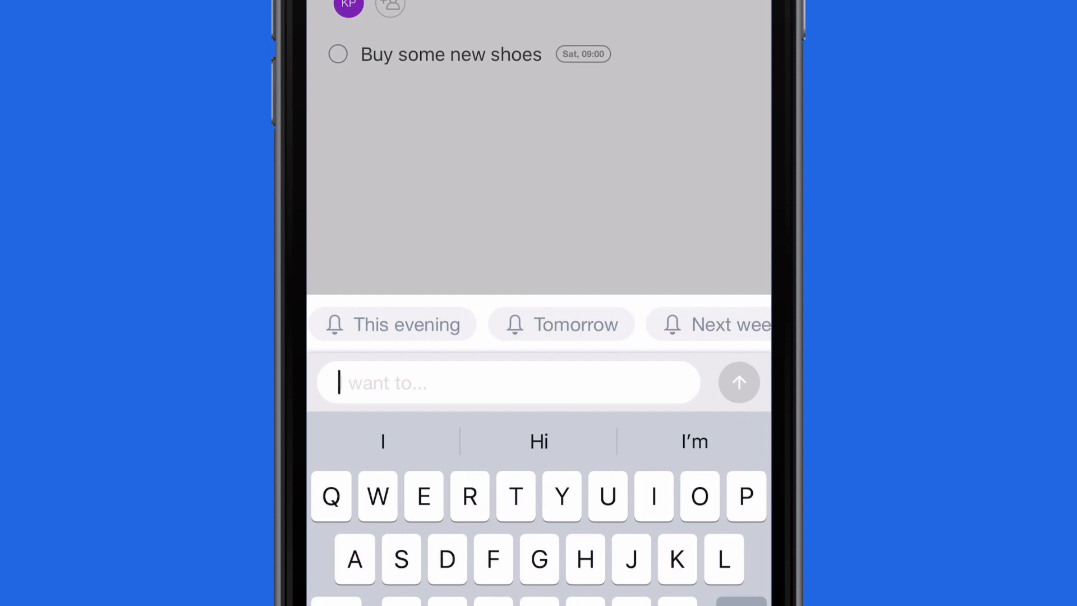
Add 'Pick-up new shampoo' for tomorrow plus the Bath hotel and meeting-planning tasks.
type("B")
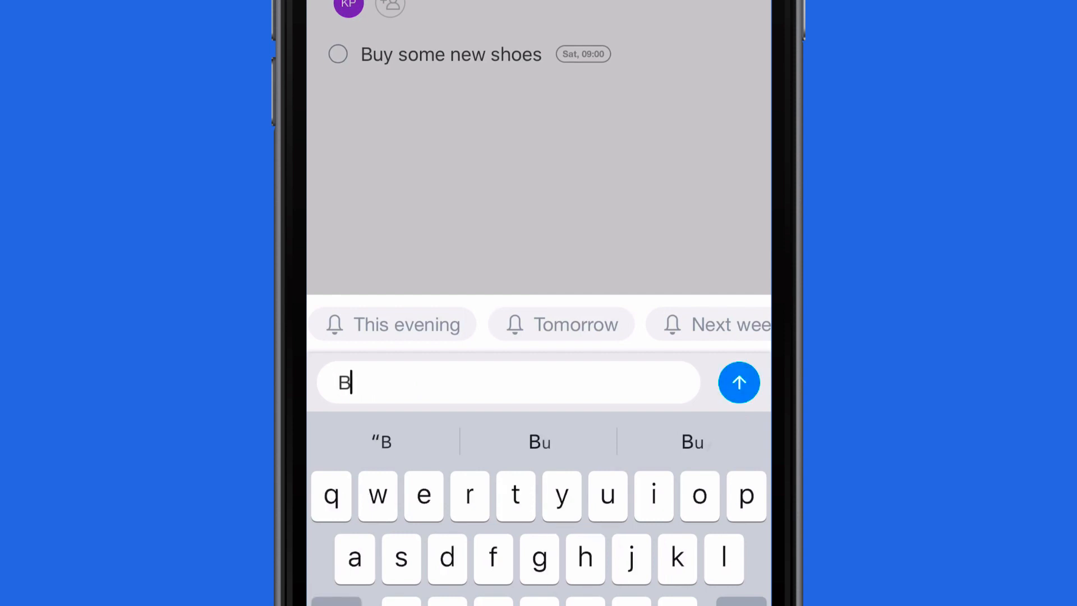
type("Pick-up")
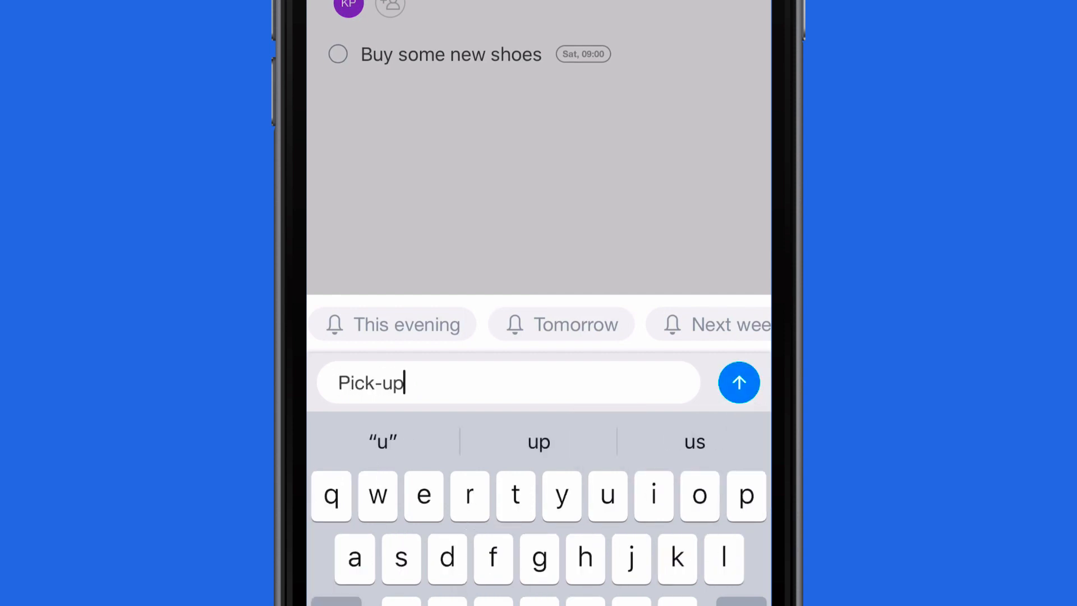
type("new shampoo")
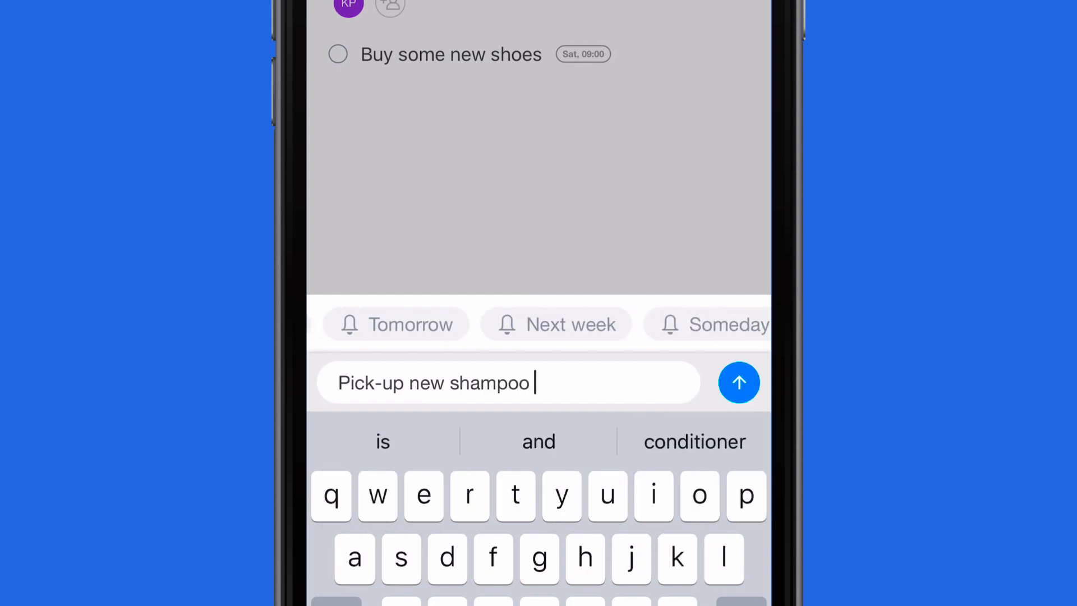
left_click(739, 382)
type("Plan meeting wi")
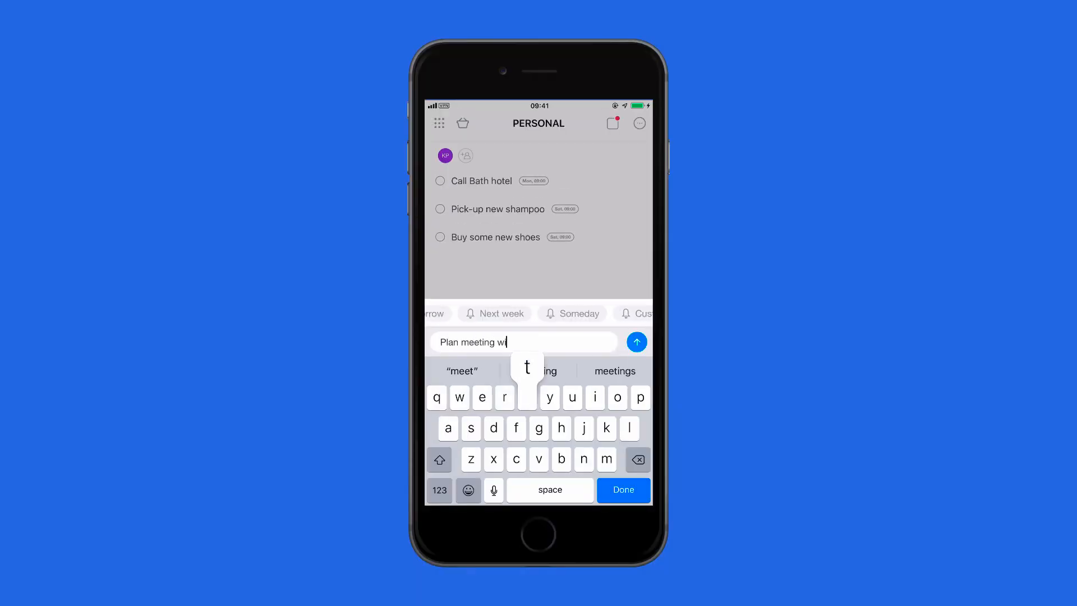
left_click(634, 341)
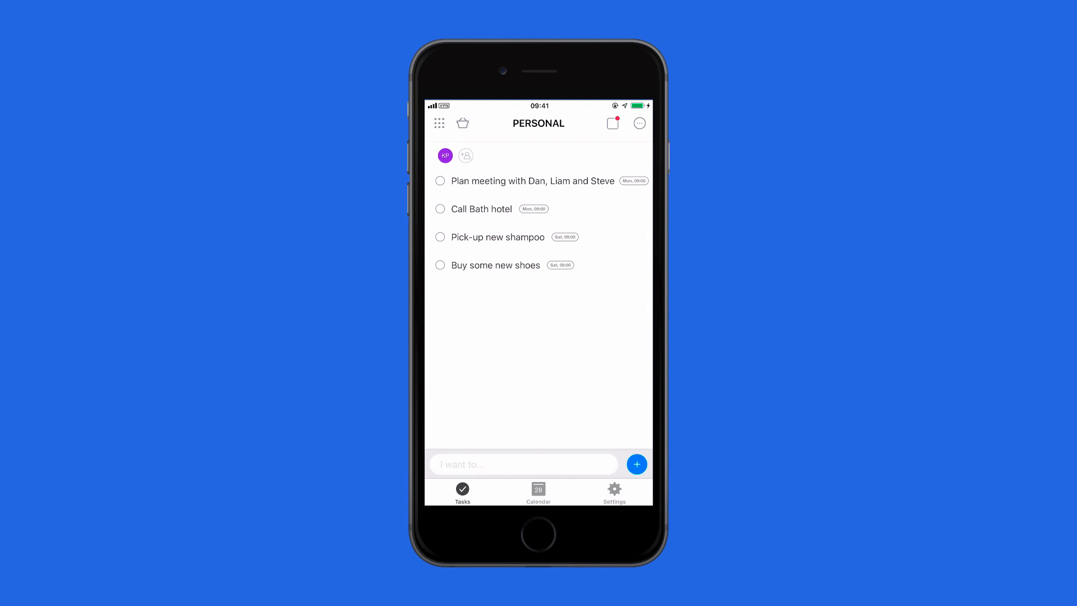
Switch to All Tasks, briefly starting and cancelling a new task entry.
left_click(439, 123)
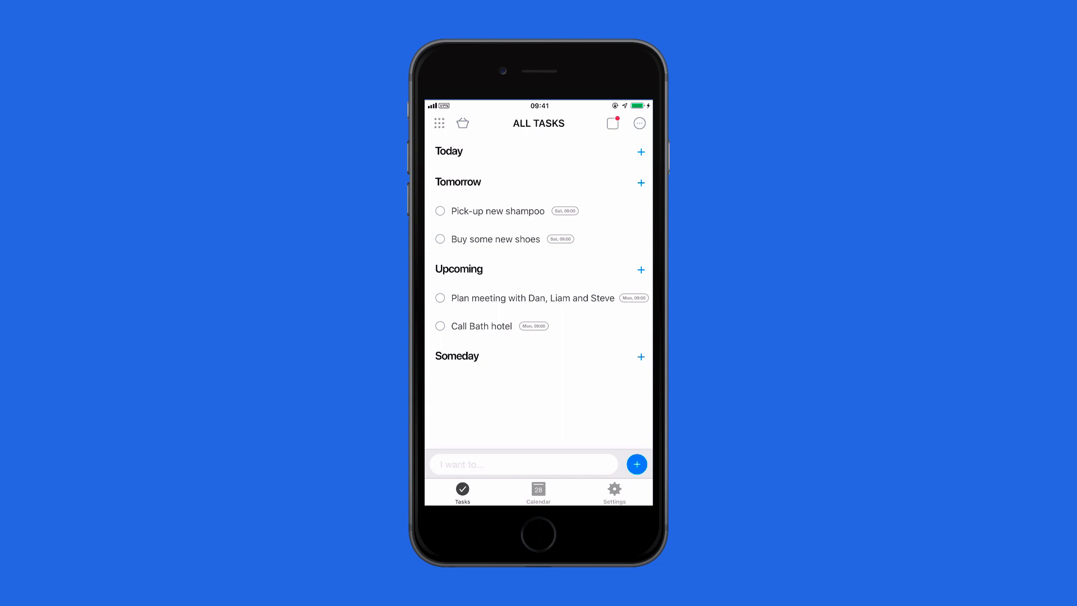
left_click(524, 463)
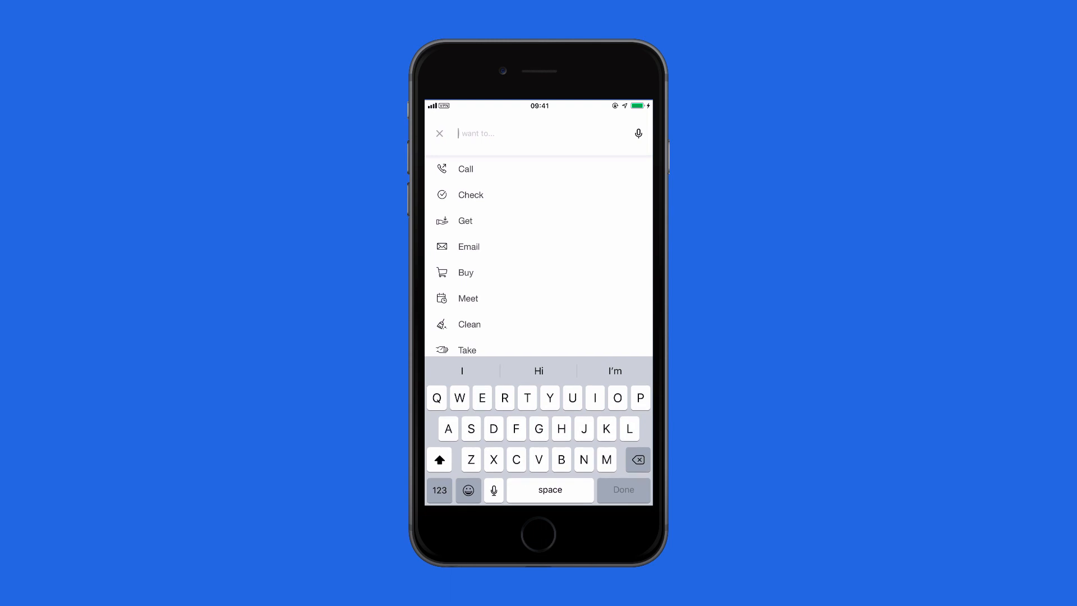
left_click(440, 134)
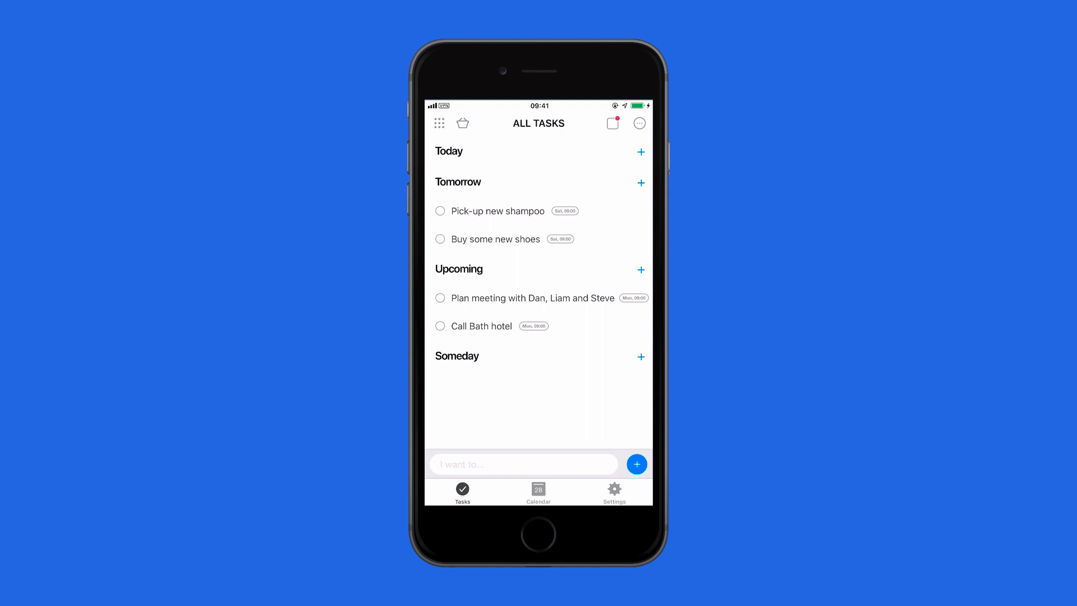
Expand the meeting task, view its Monday reminder screen, and return to All Tasks.
left_click(532, 298)
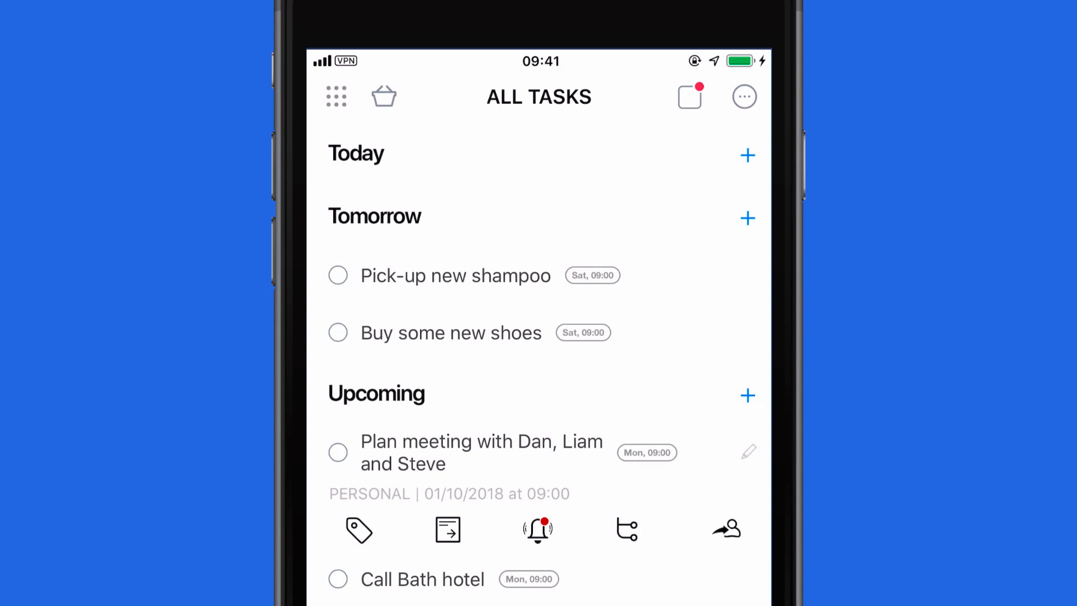
left_click(537, 530)
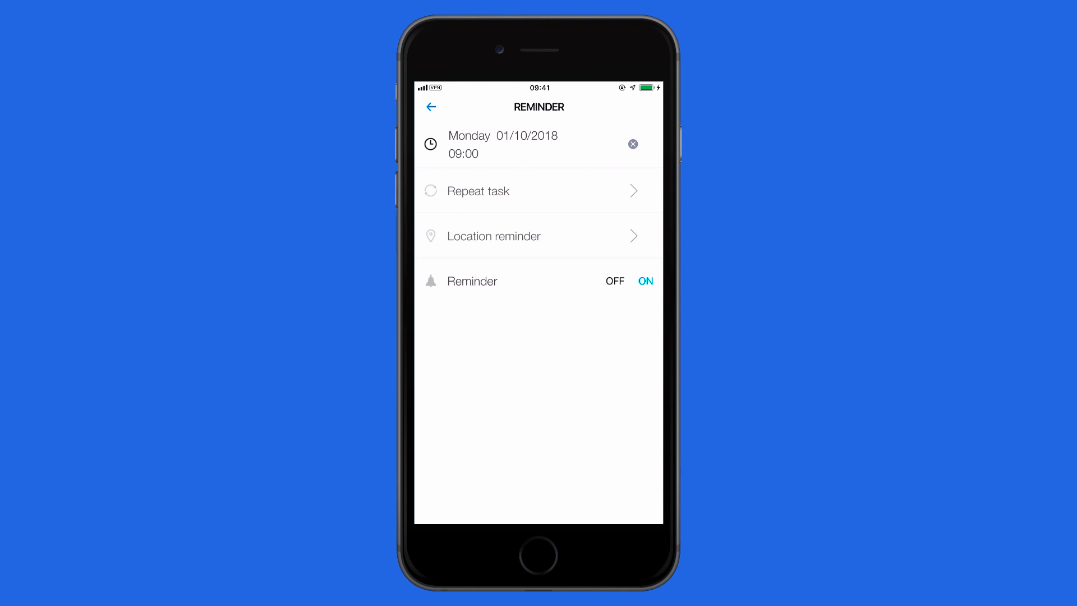
left_click(430, 106)
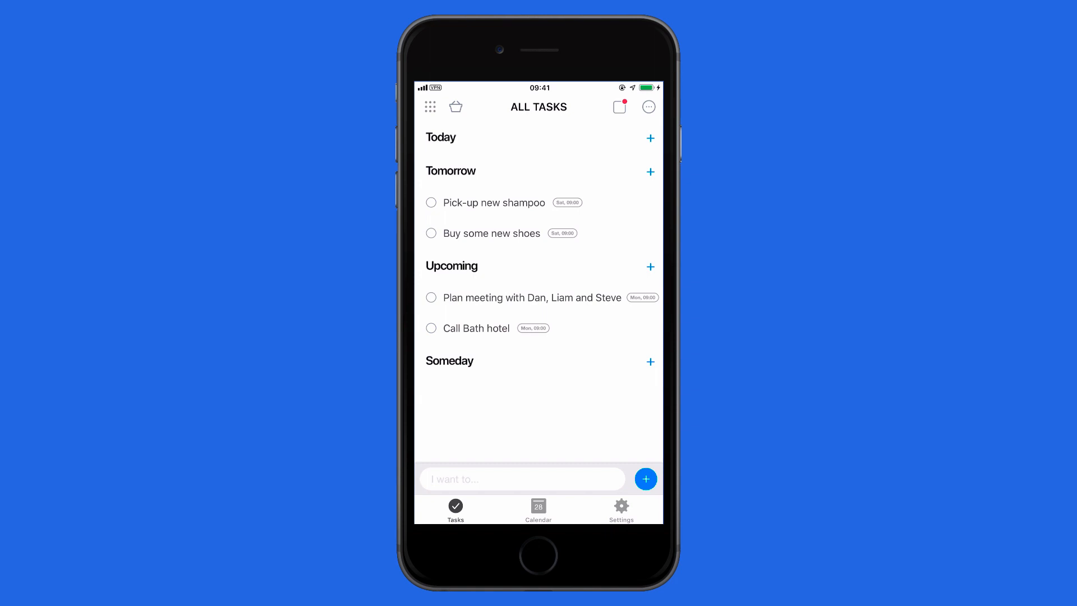
Switch to the calendar and collapse the month grid to Saturday 29 September's events.
left_click(539, 509)
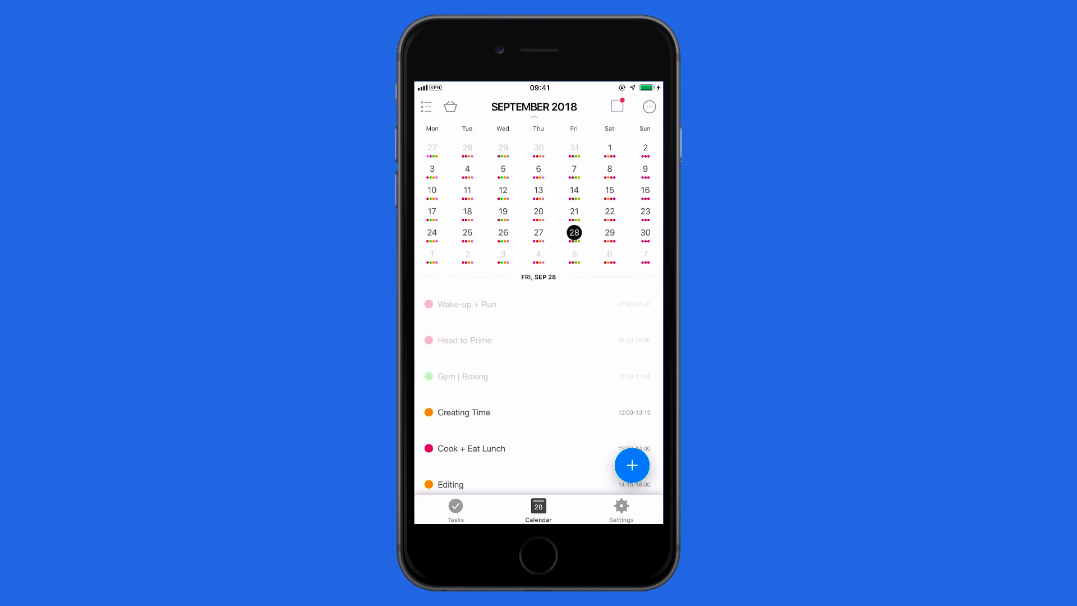
scroll("down", 3)
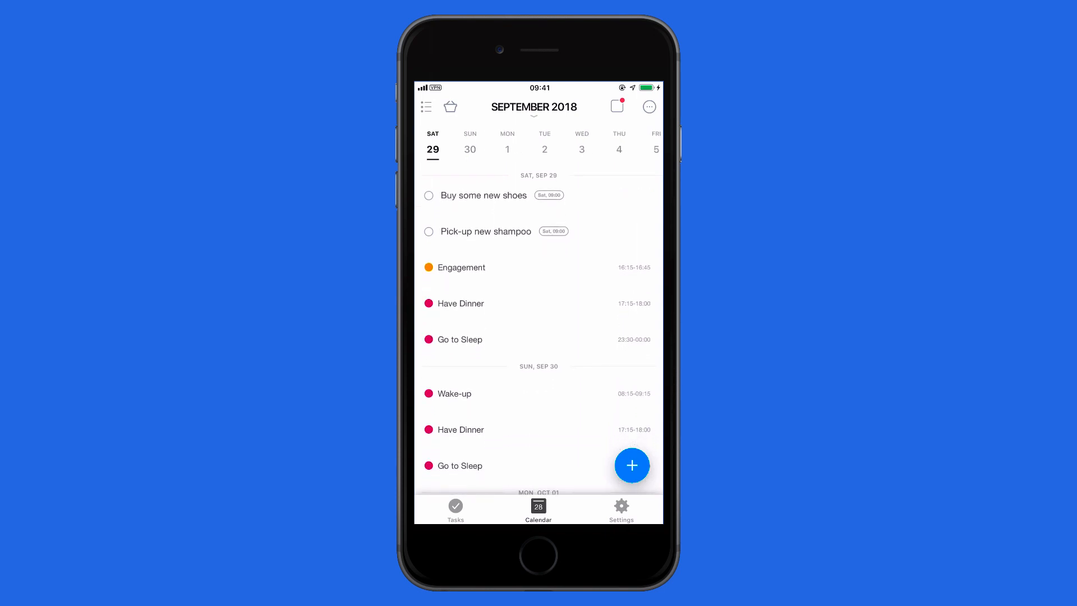
View the Have Dinner event's details, close them, and start editing the shampoo task title.
left_click(461, 302)
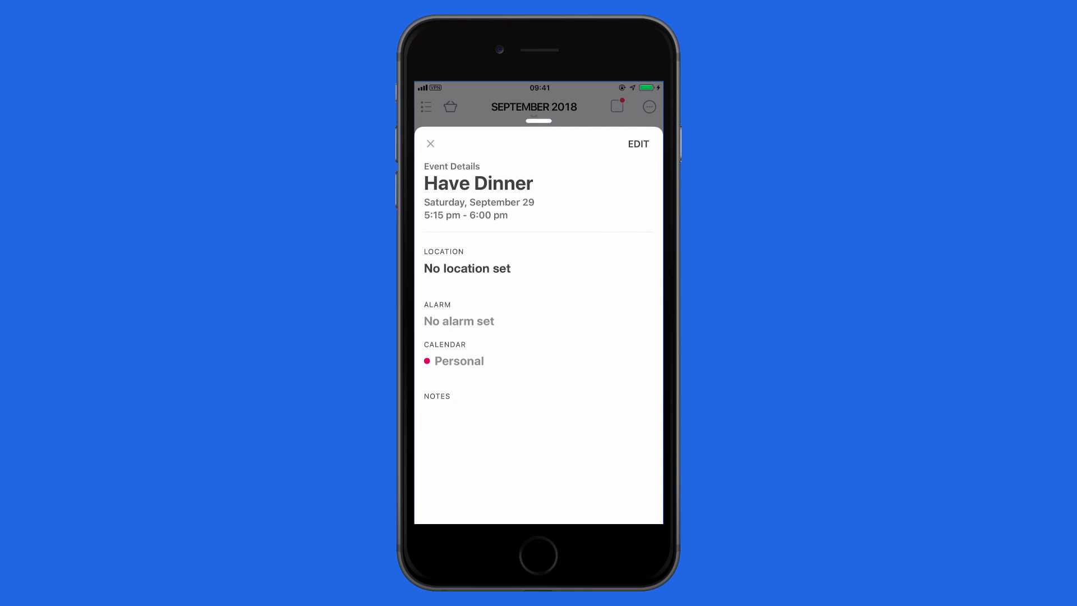
left_click(431, 143)
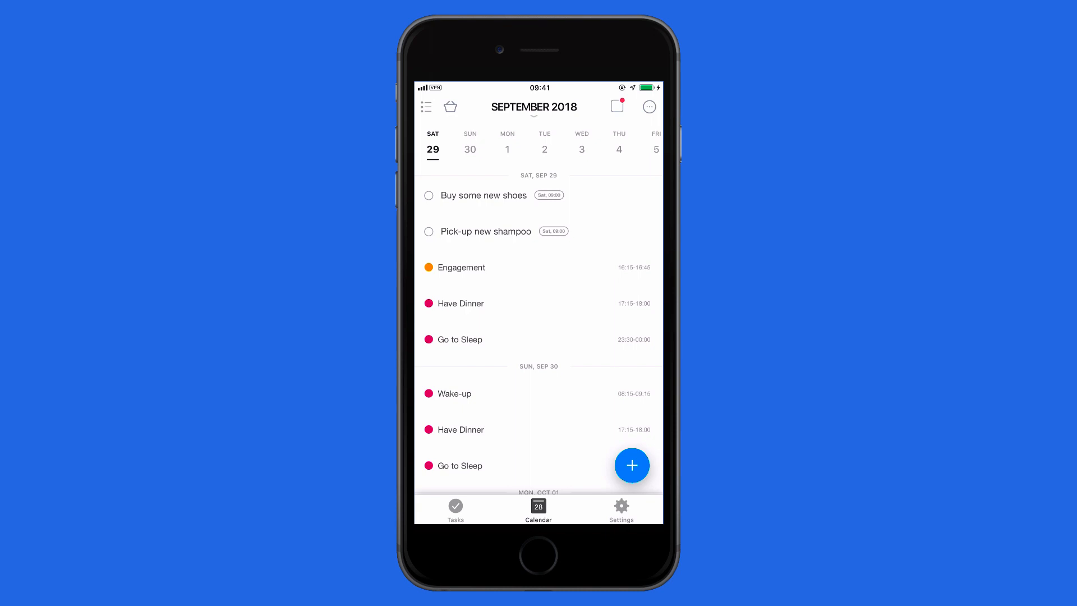
left_click(455, 508)
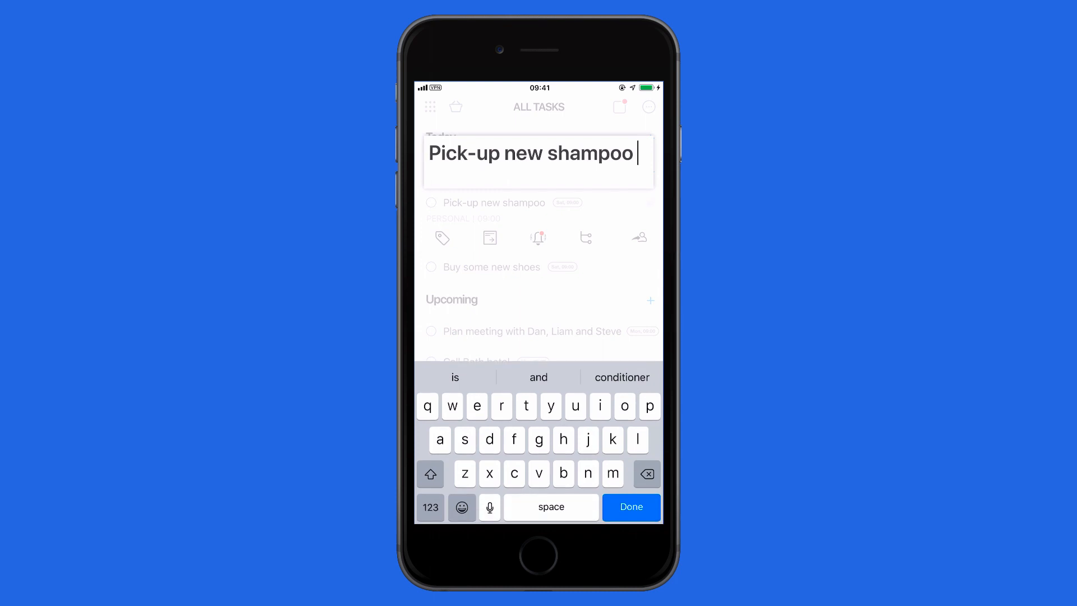
Confirm the Pick-up new shampoo title edit with Done so the list returns.
left_click(629, 507)
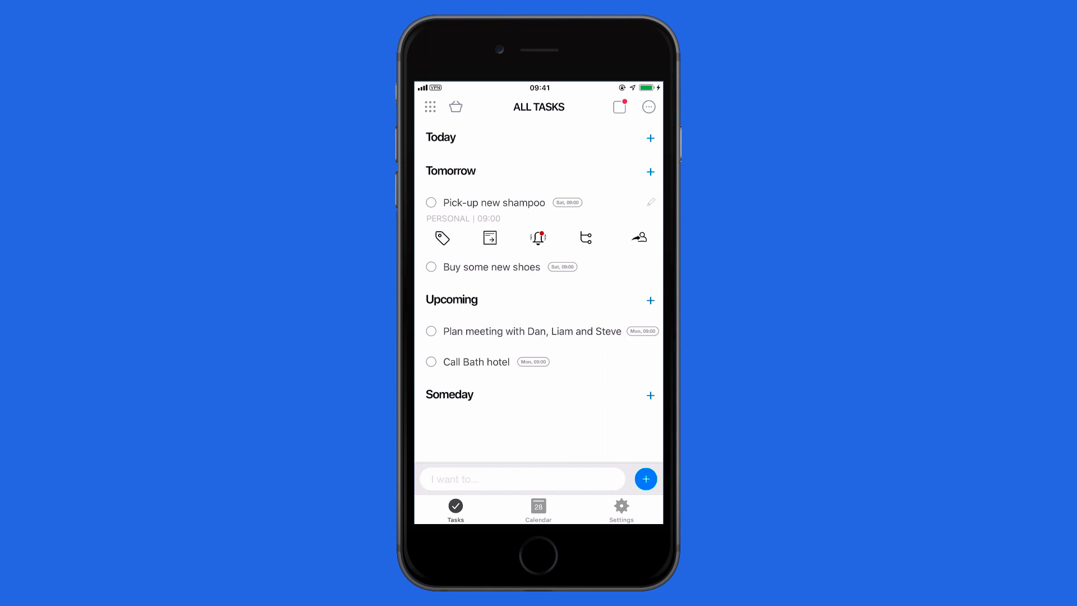
In Grocery List, add Toothpaste from suggestions and Beef mince, Eggs and Apples by category.
left_click(454, 106)
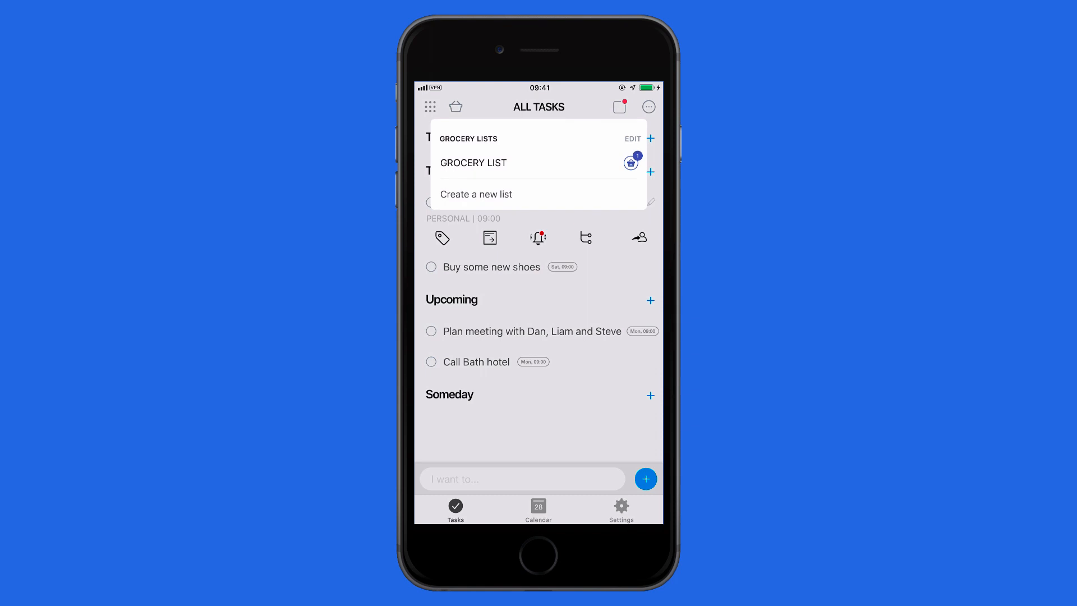
left_click(472, 162)
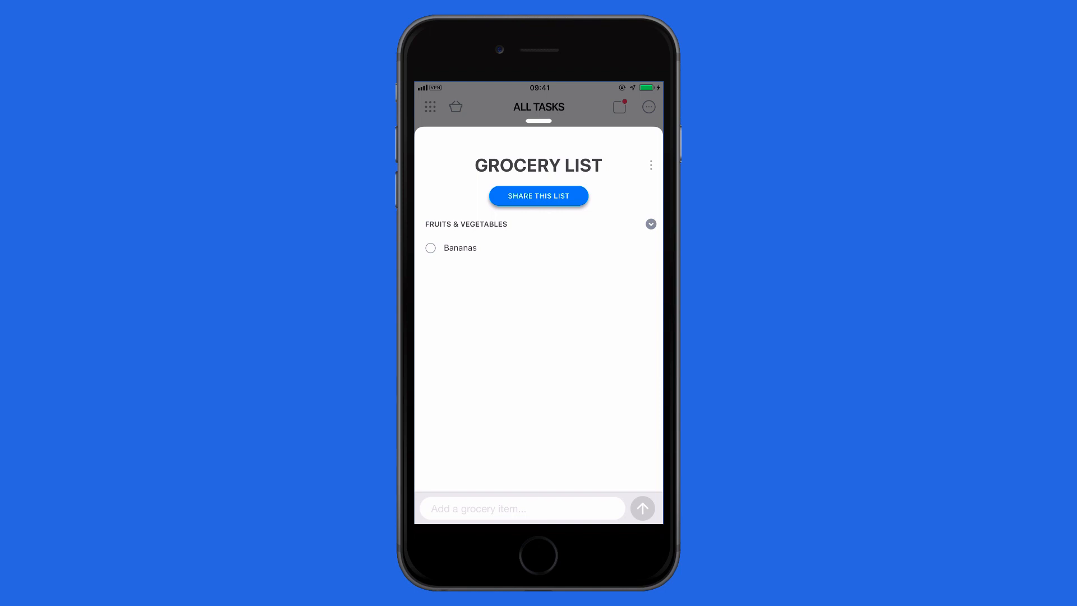
left_click(521, 508)
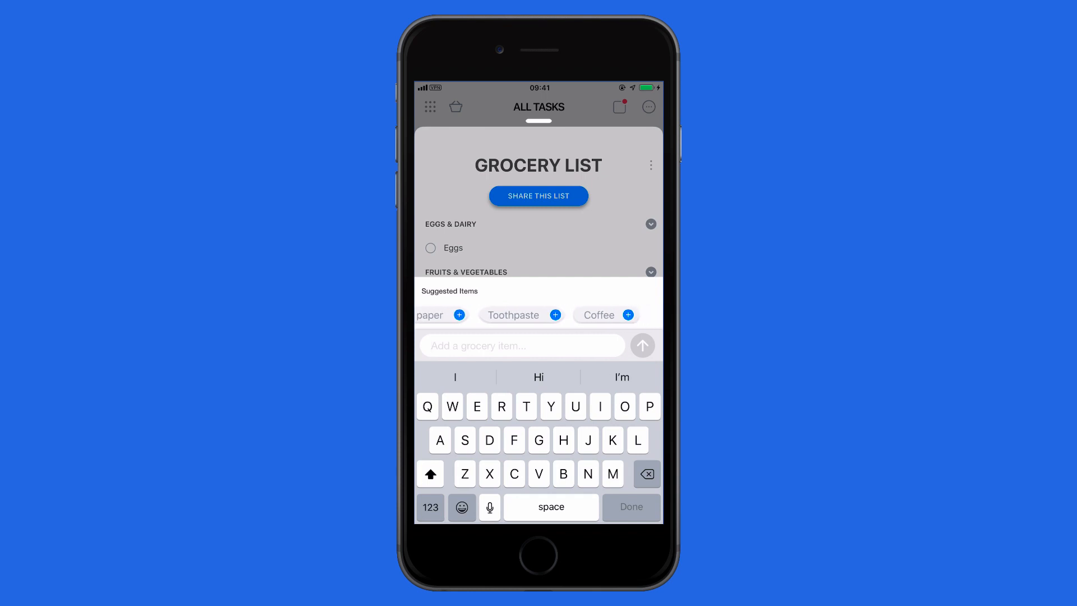
left_click(556, 314)
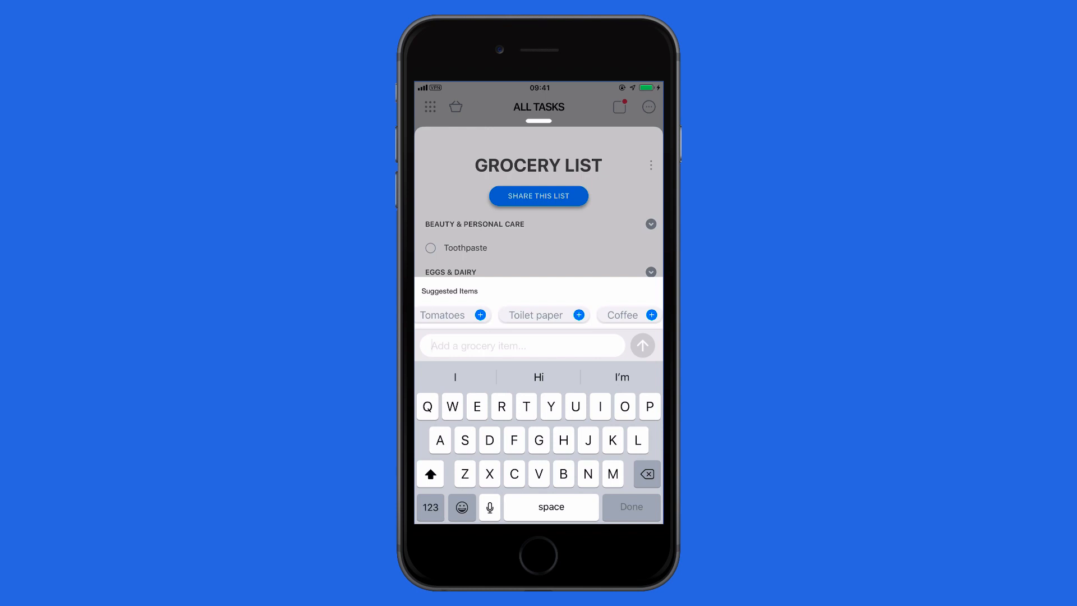
type("Be")
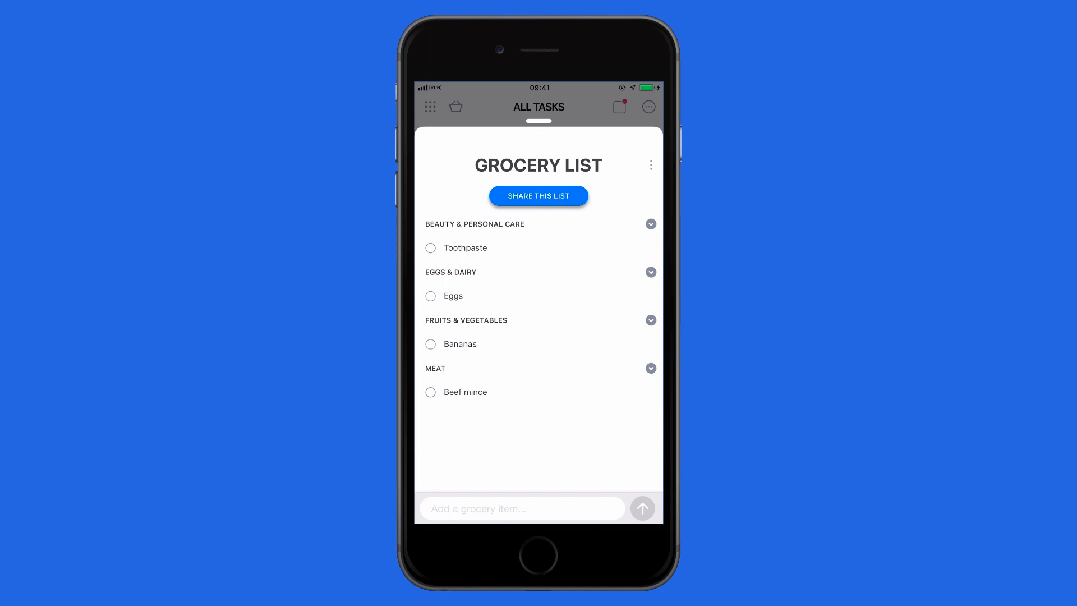
Close the grocery list and reopen it from the top banner.
left_click(521, 508)
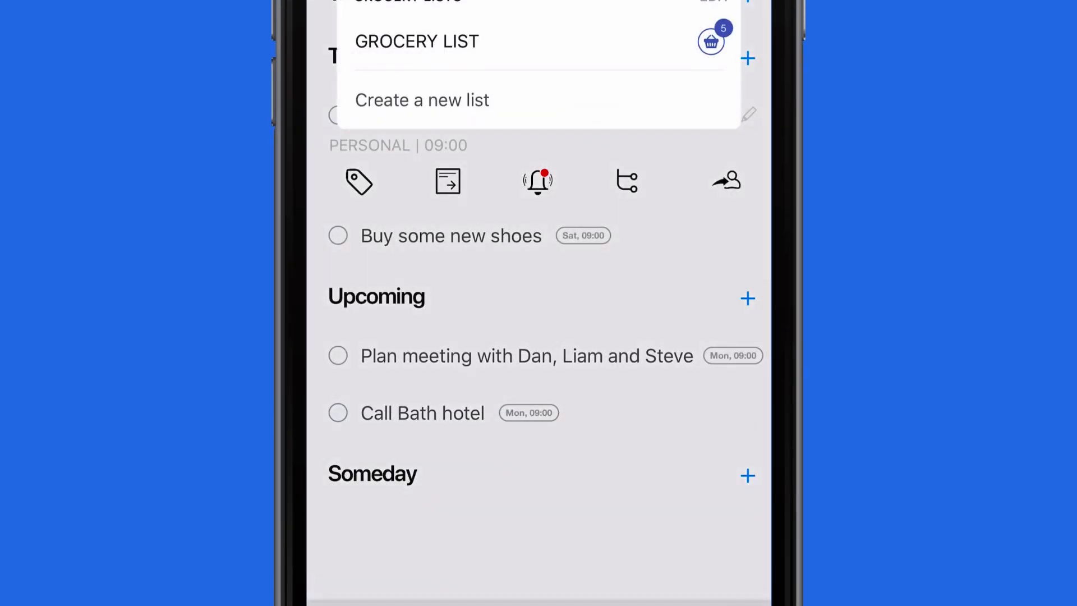
left_click(416, 41)
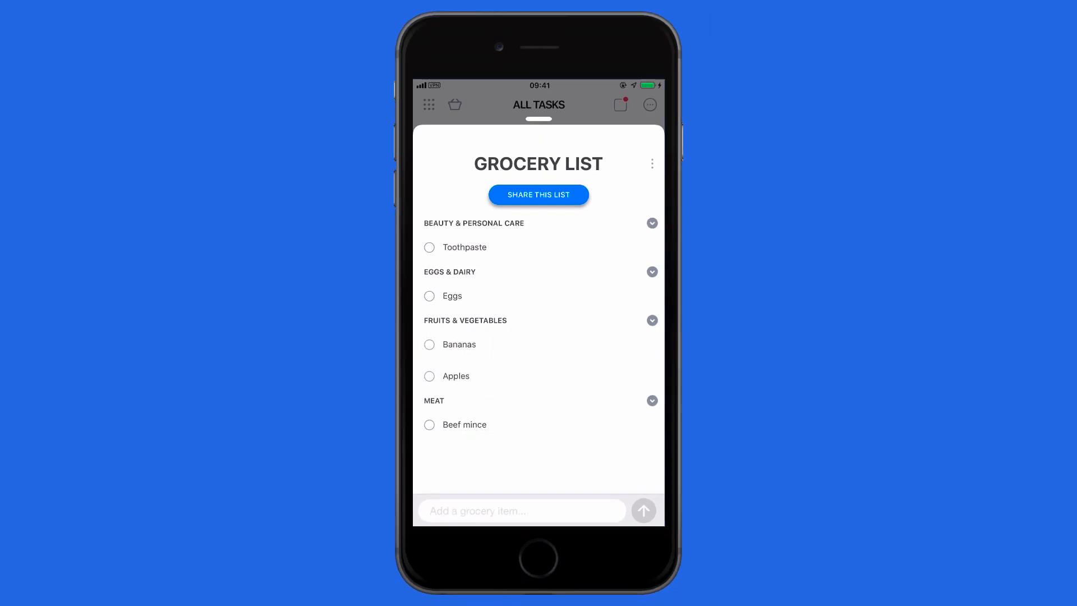
Start SHARE THIS LIST, then cancel the Share List dialog and return to All Tasks.
left_click(539, 194)
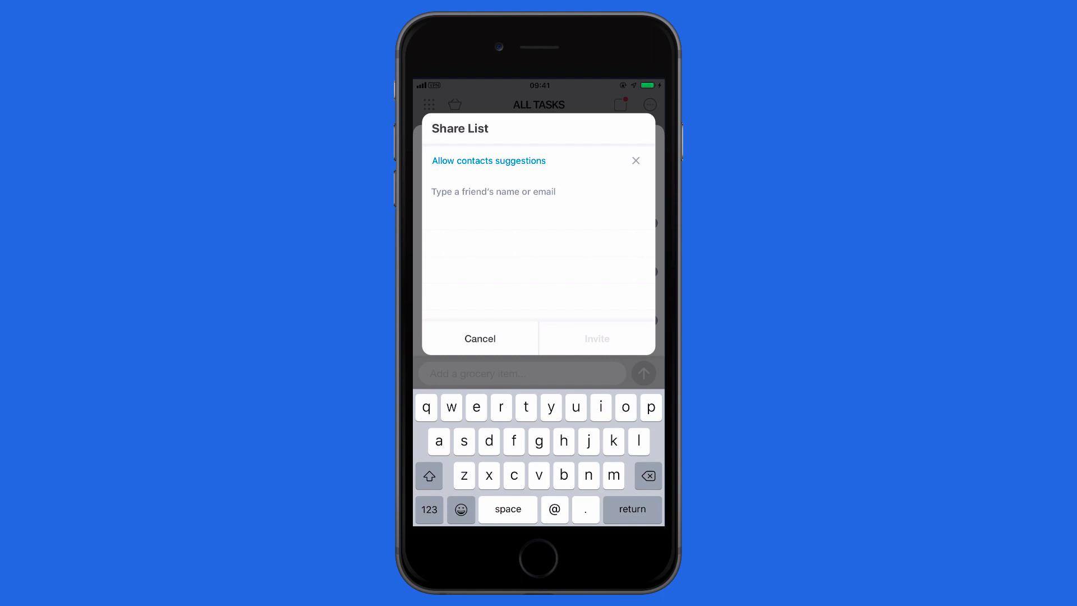
left_click(479, 339)
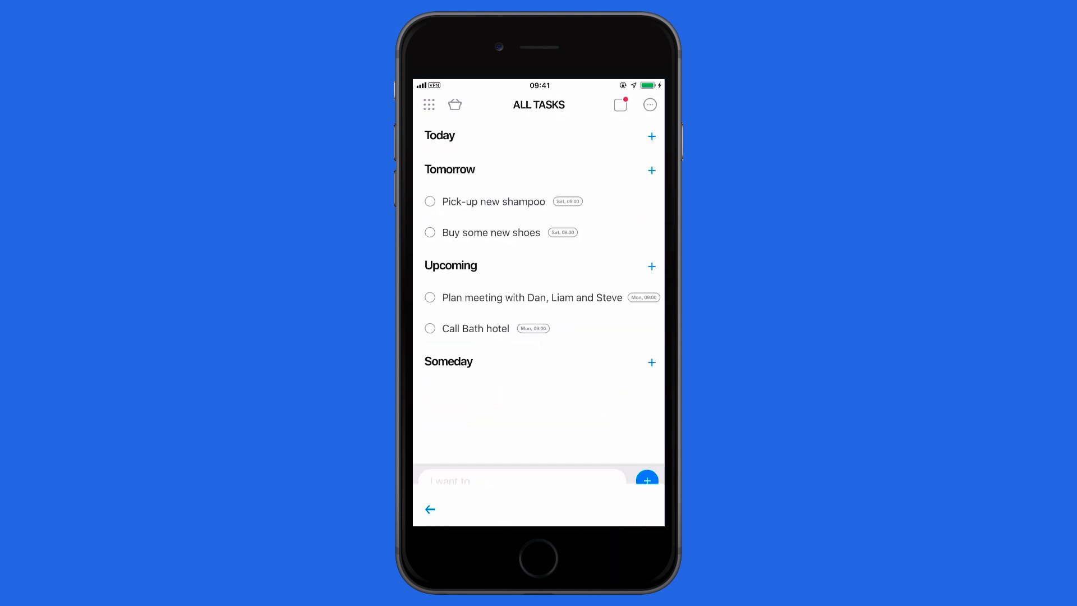
Sync tasks, run Plan My Day, postpone Pay Driving Instructor to Tomorrow and mark Call Bob done.
left_click(649, 104)
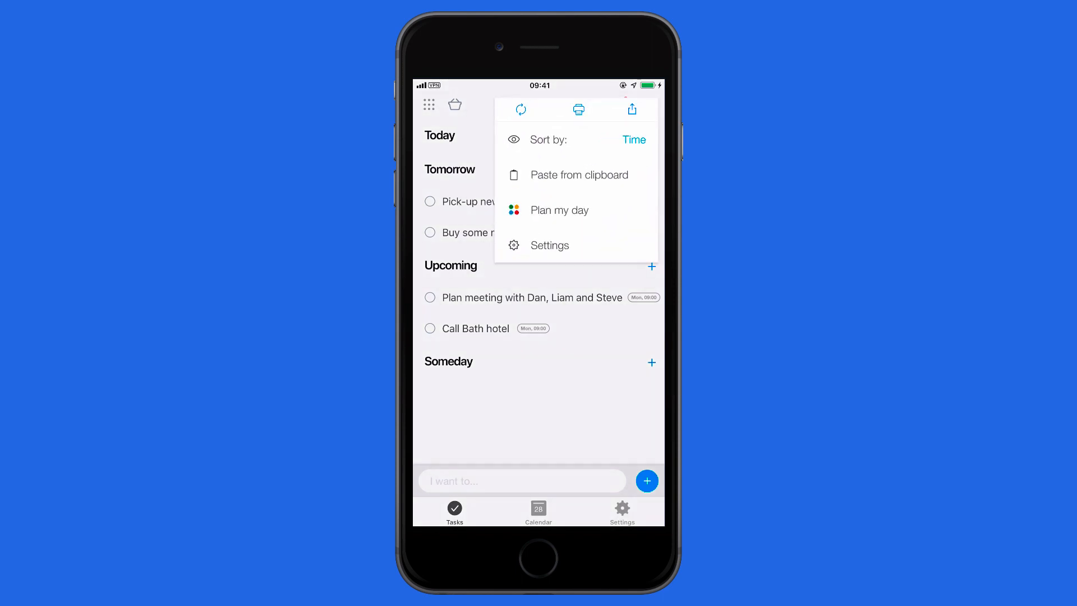
left_click(558, 210)
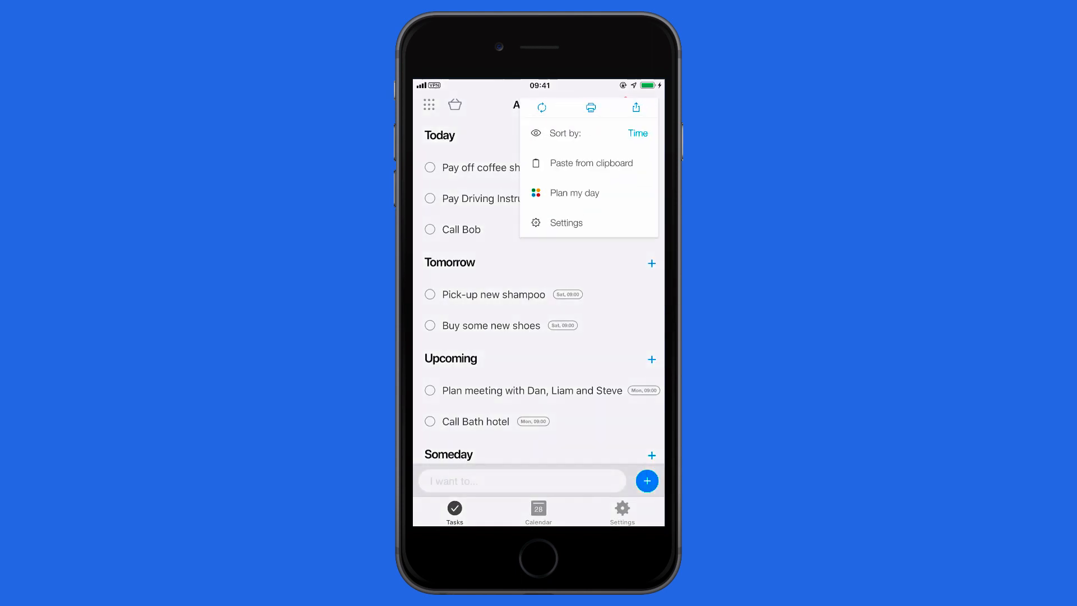
left_click(573, 192)
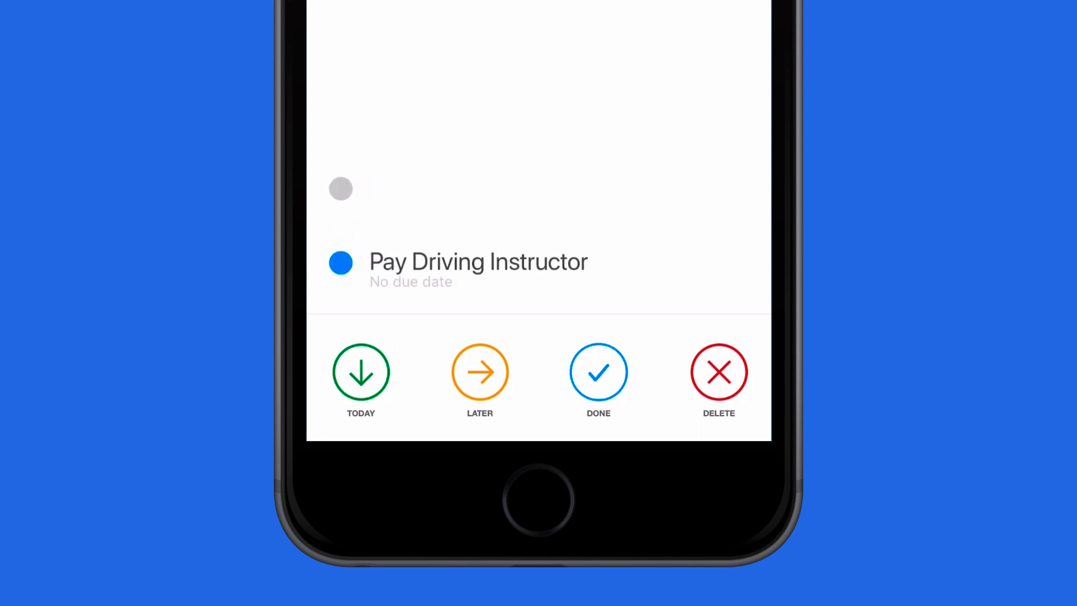
left_click(479, 371)
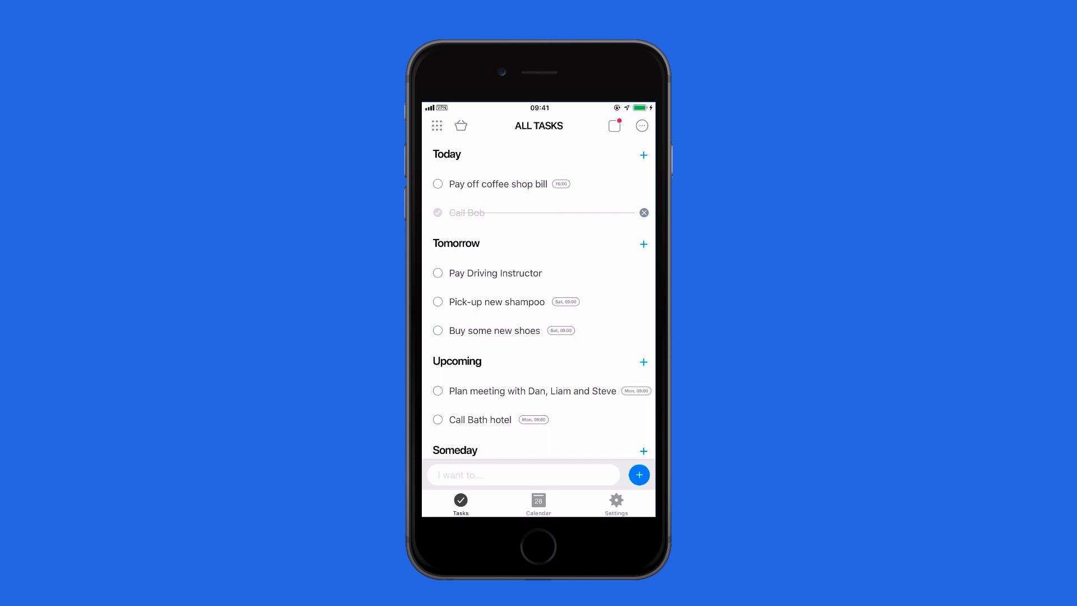
Visit the calendar view, then bring up Settings showing Calendar home screen and Monday week start.
left_click(642, 126)
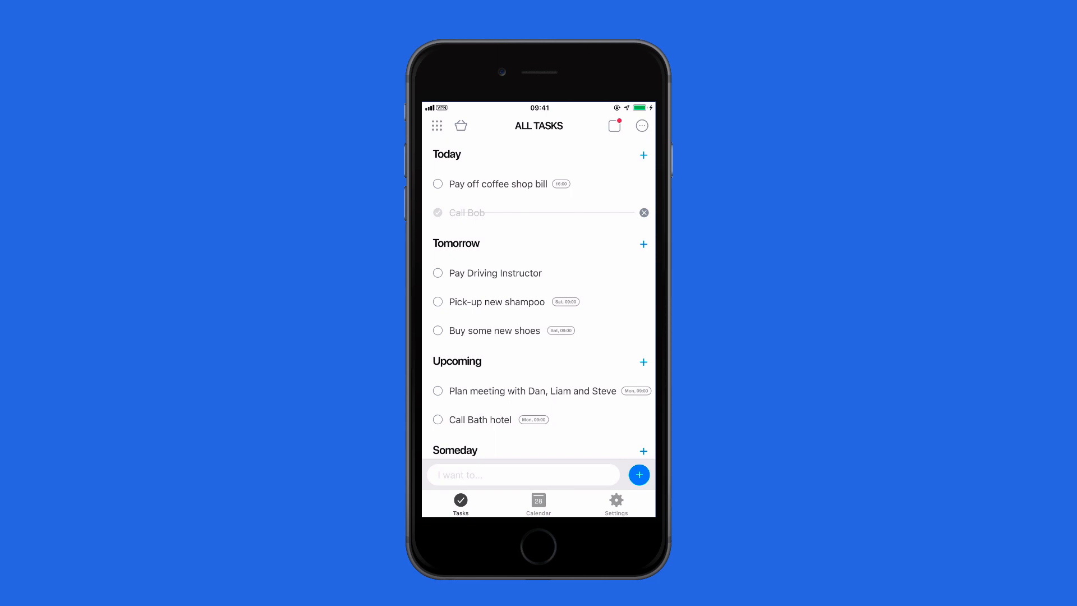
left_click(539, 504)
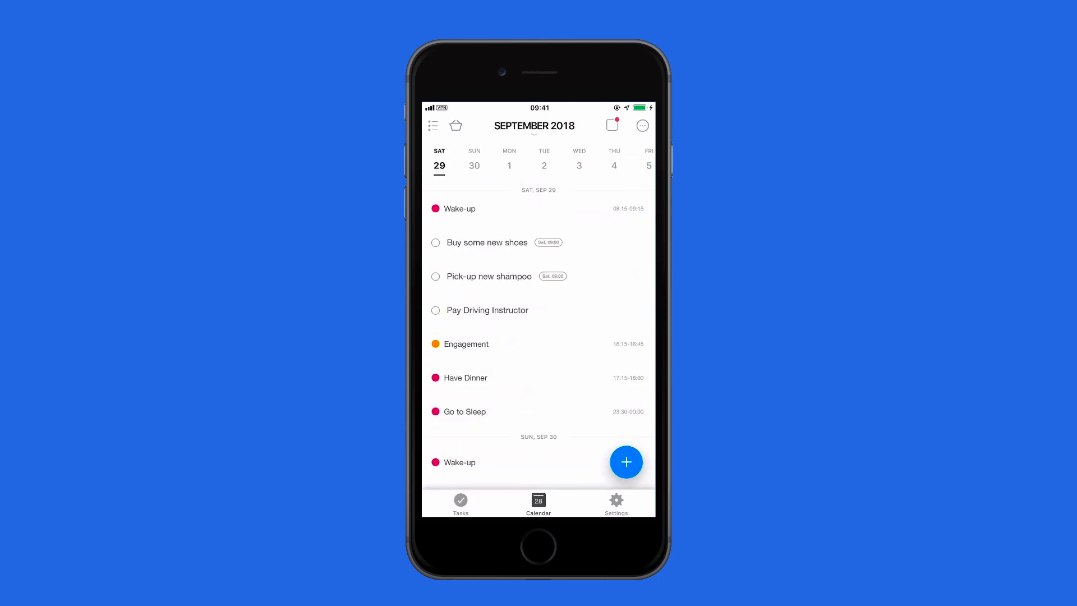
left_click(616, 502)
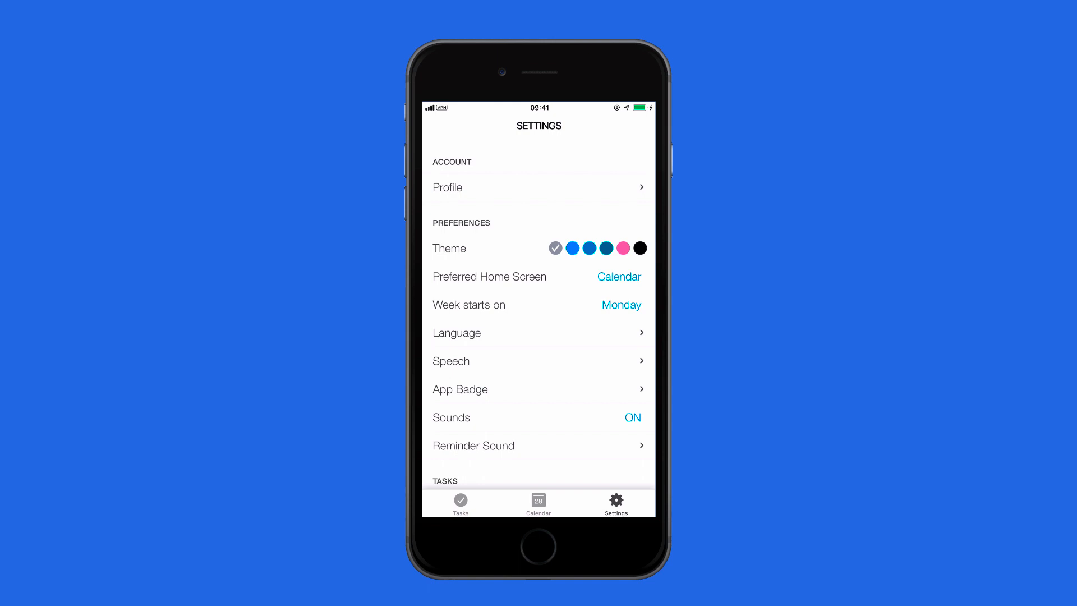
Apply the pink theme from Settings and head back to the All Tasks list.
scroll("down", 3)
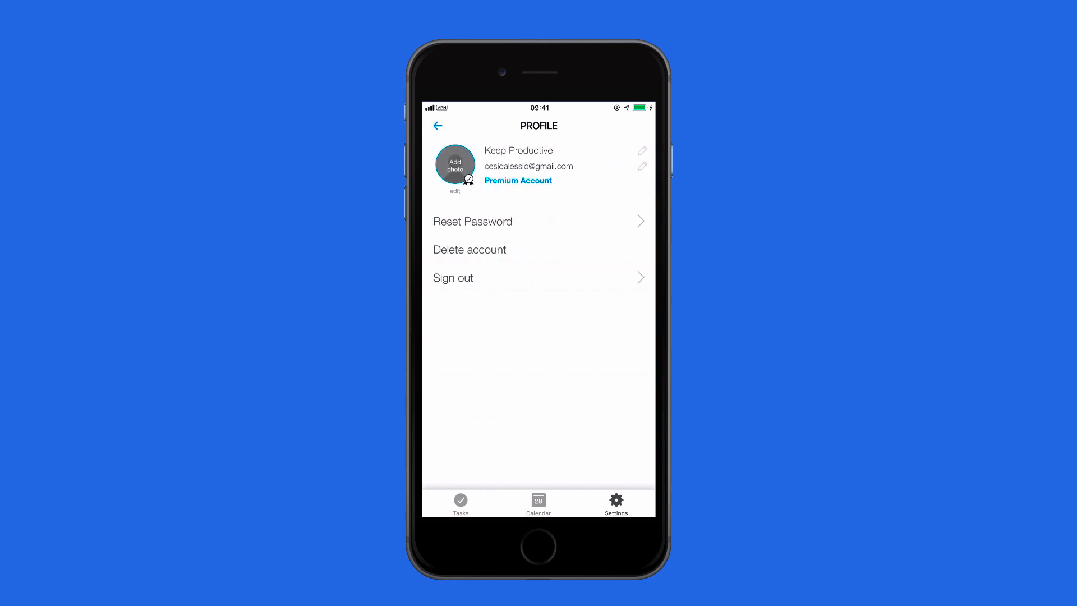
left_click(438, 126)
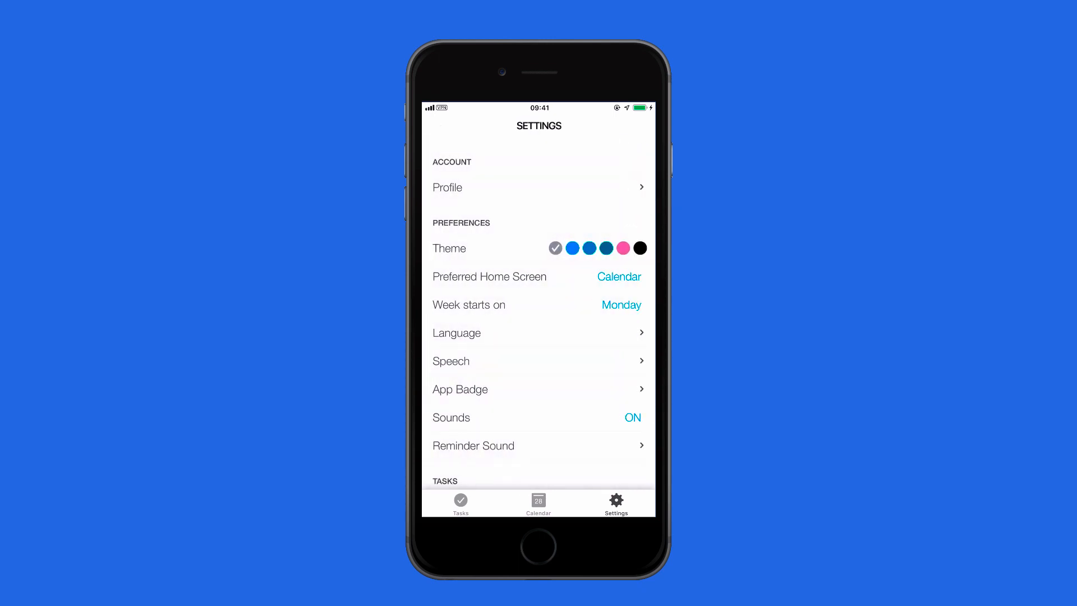
left_click(622, 248)
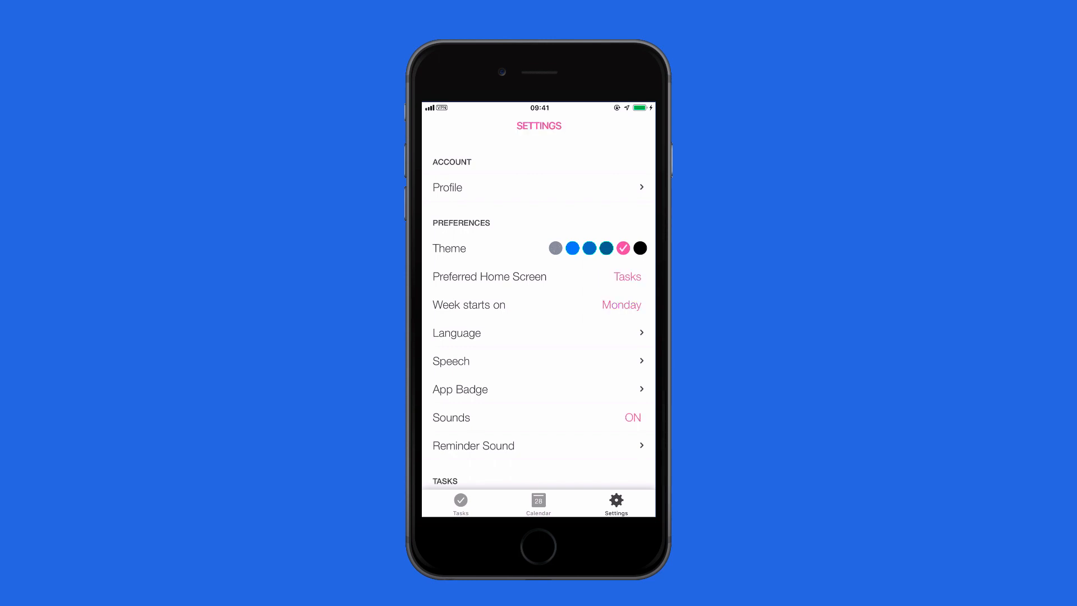
scroll("down", 3)
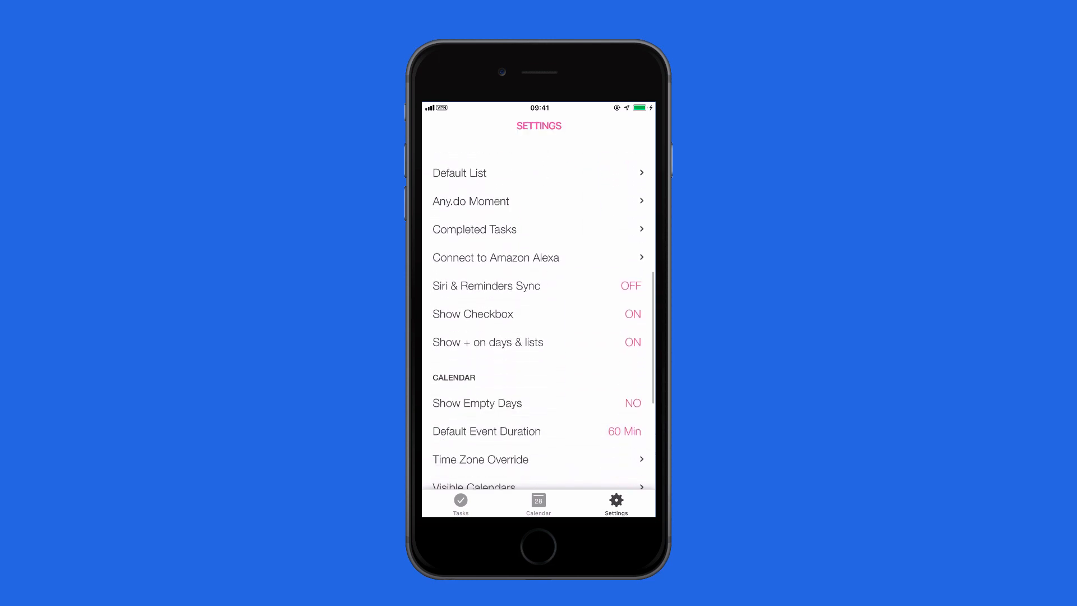
scroll("down", 3)
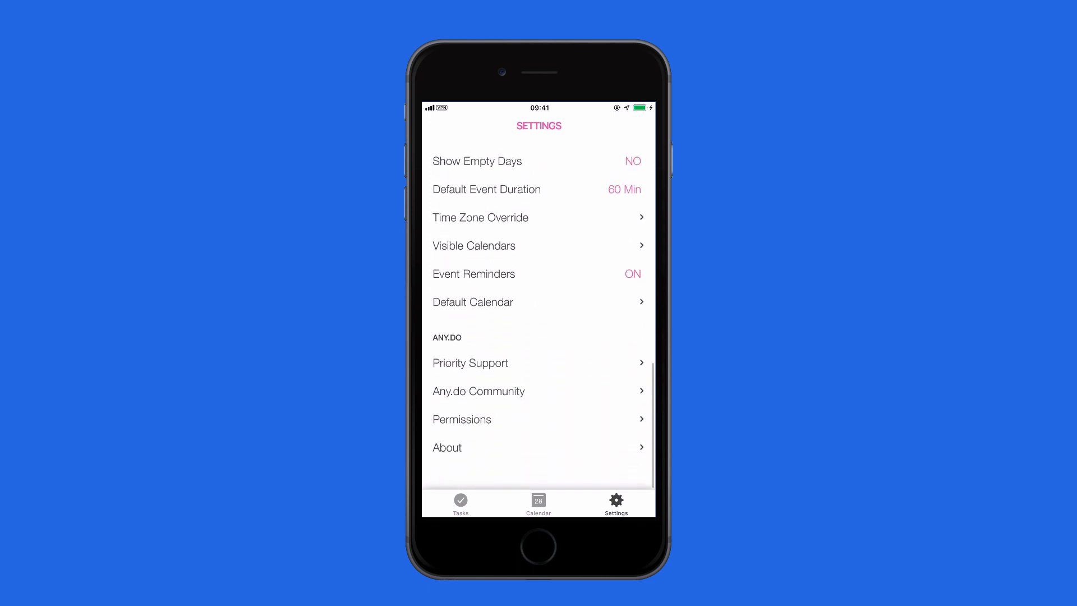
left_click(460, 502)
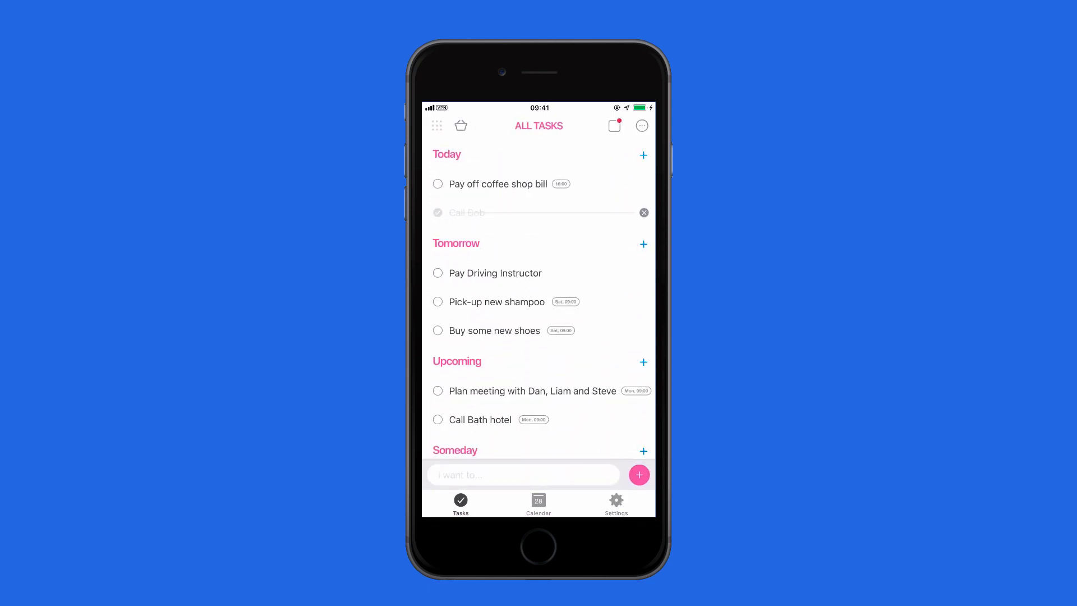